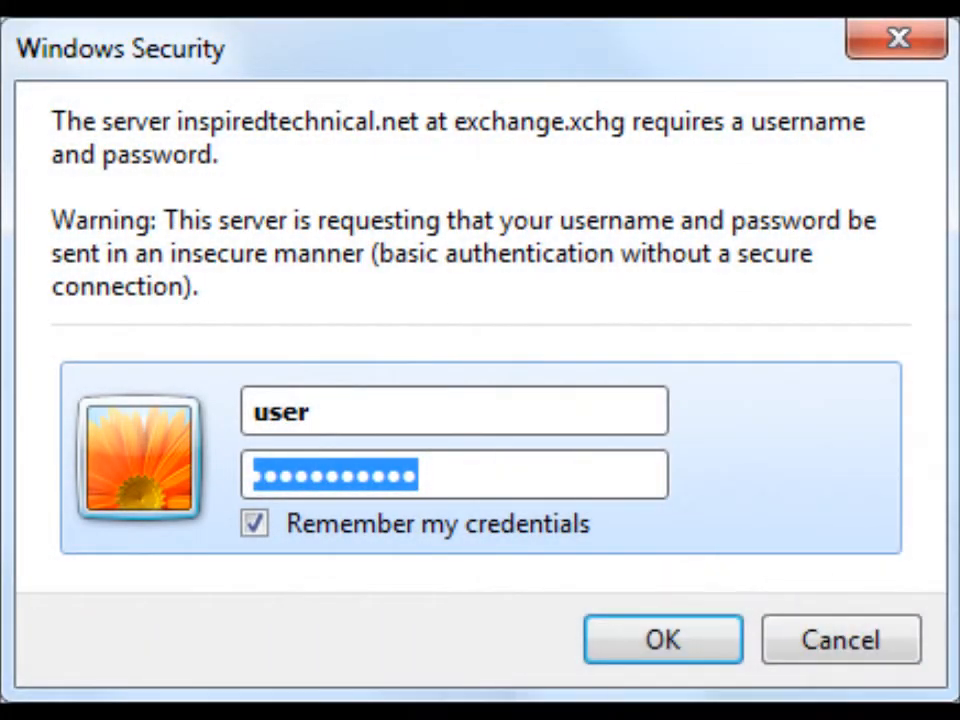
- Submit the Windows Security credentials to sign in to the team site
click(662, 640)
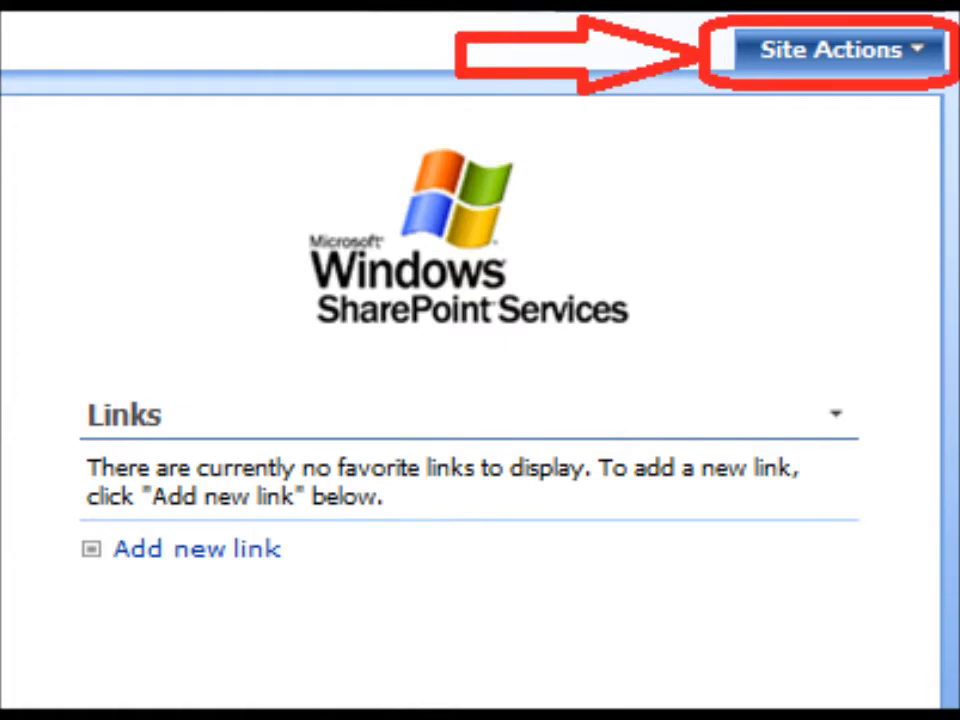
- Go to the Create page from Site Actions
click(836, 48)
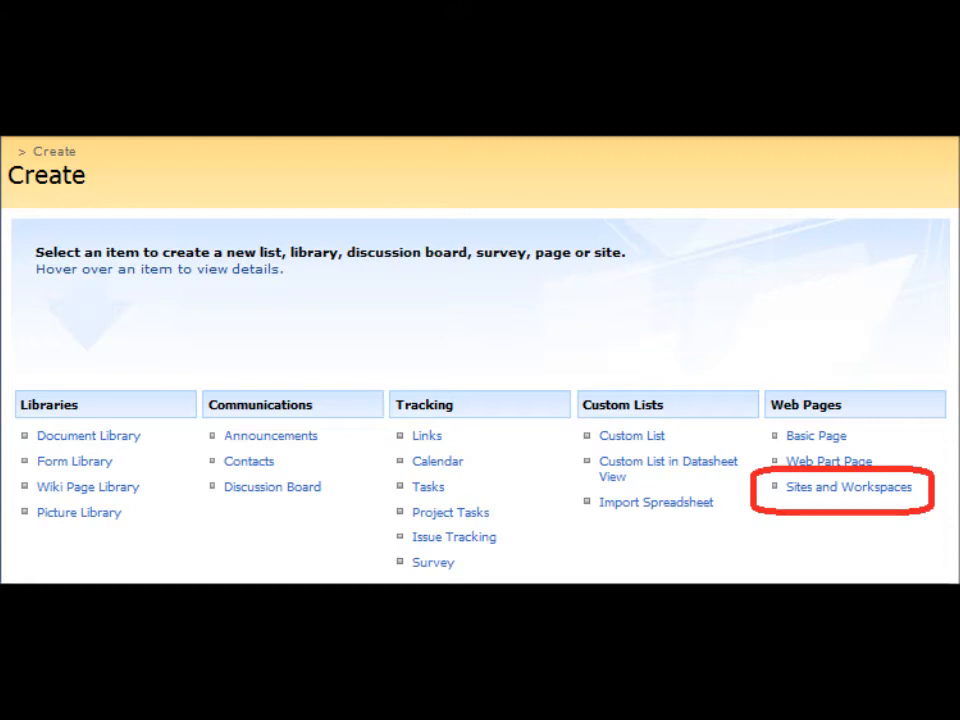
- Fill the new site form: title Staff Meetings, URL staffmeeting, Basic Meeting Workspace template
click(848, 486)
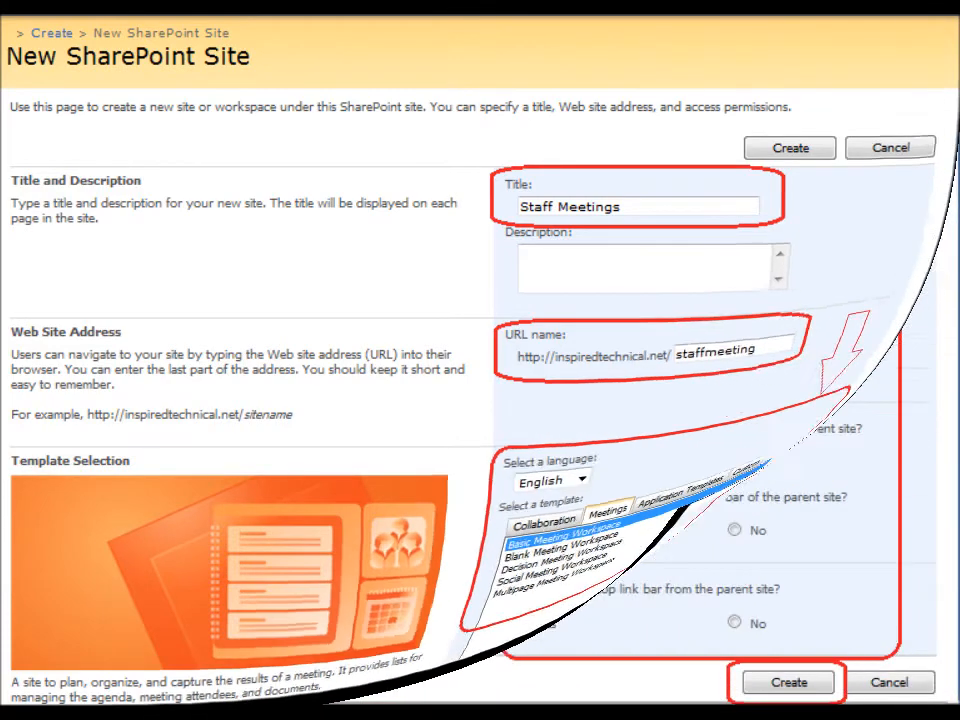
scroll(down, 3)
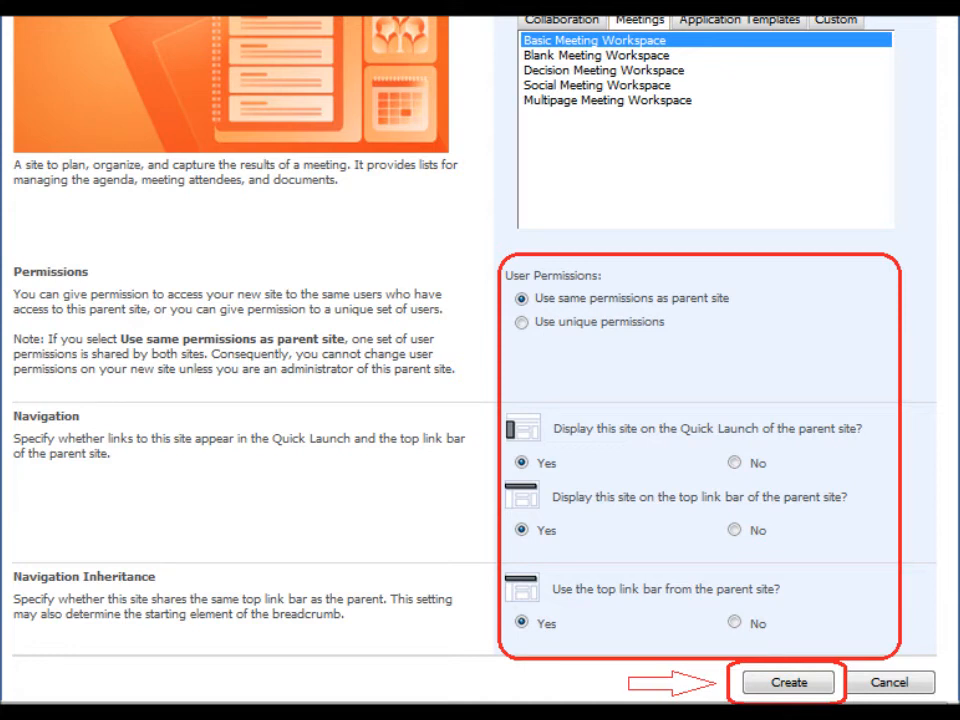
- Create the Staff Meetings workspace with default permissions and navigation settings
click(788, 682)
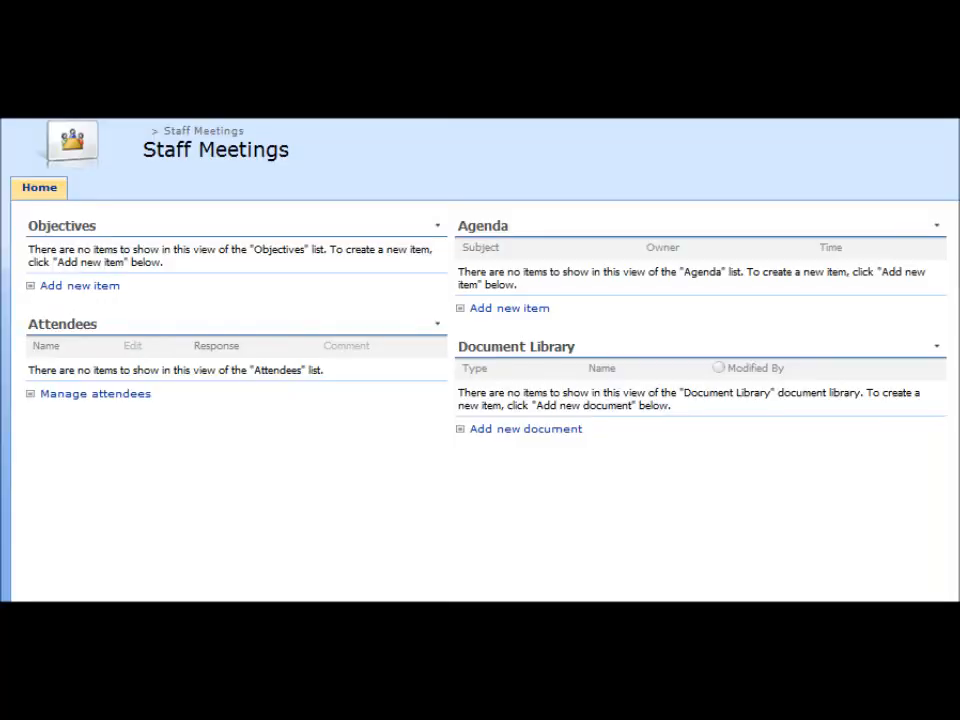